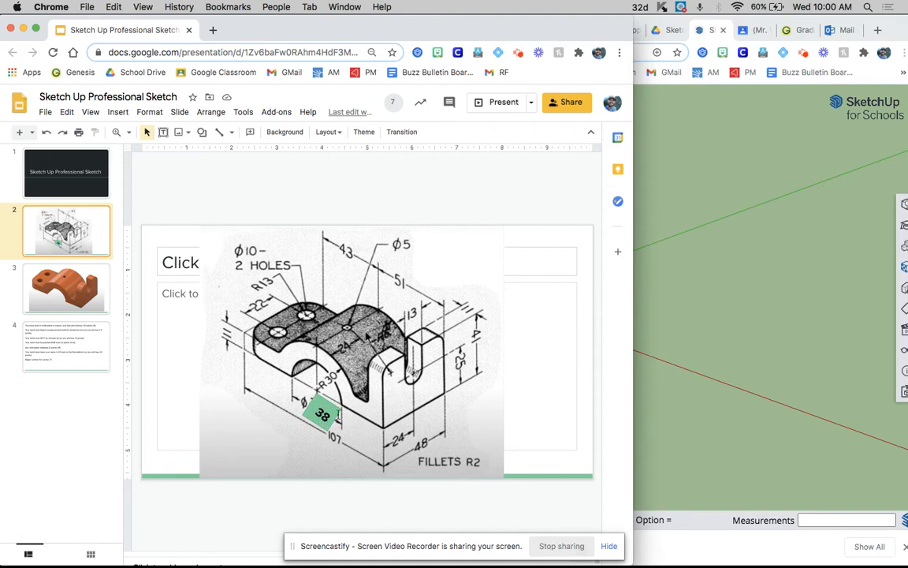
mouse_move(655, 298)
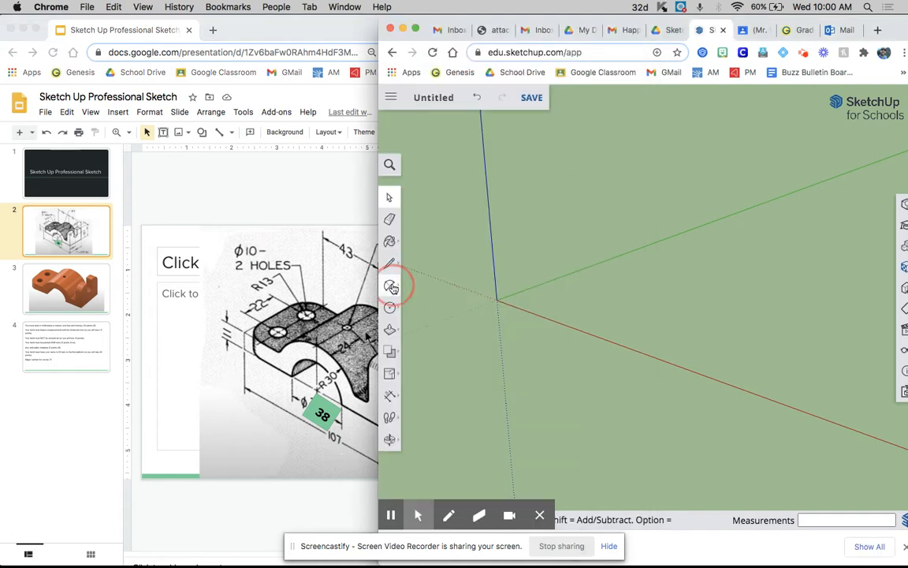
Start the first rectangle on the ground plane for the base block
left_click(389, 285)
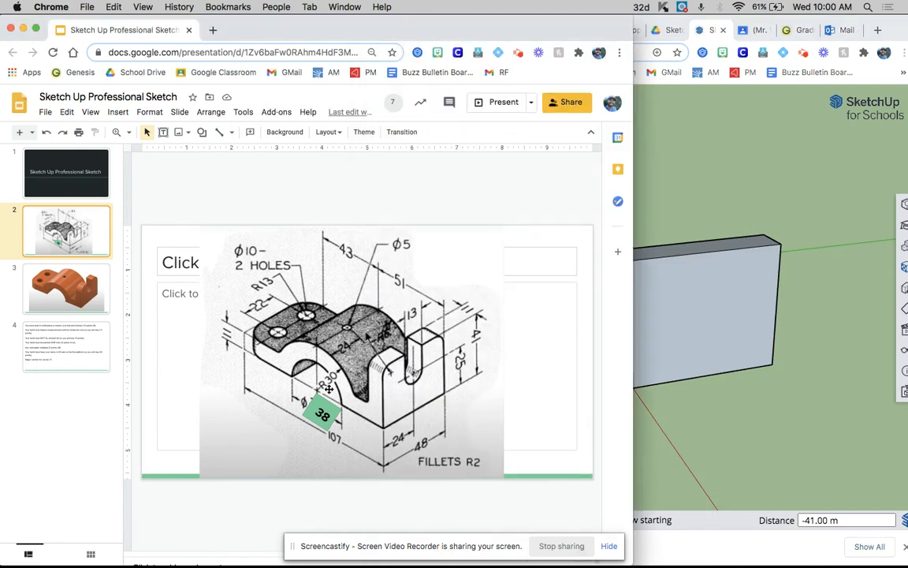
mouse_move(424, 353)
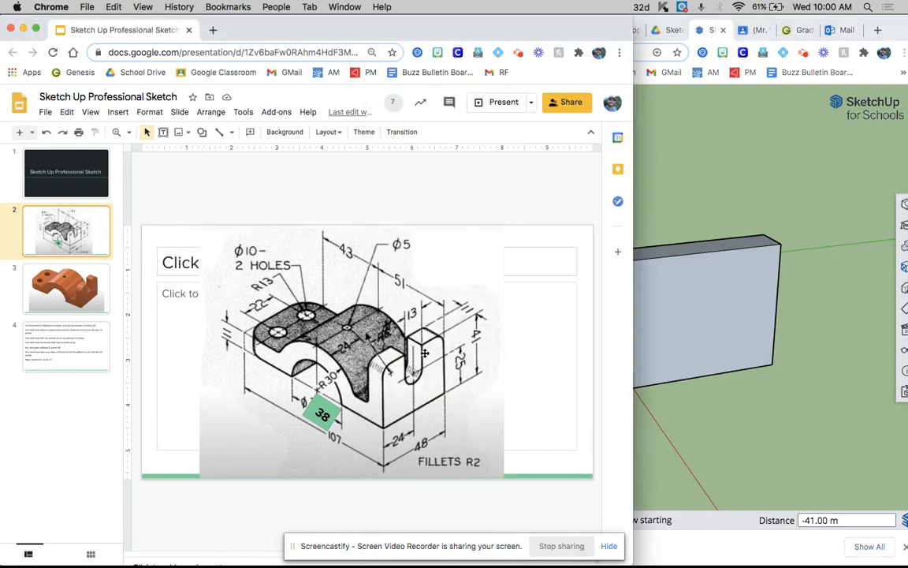
mouse_move(416, 420)
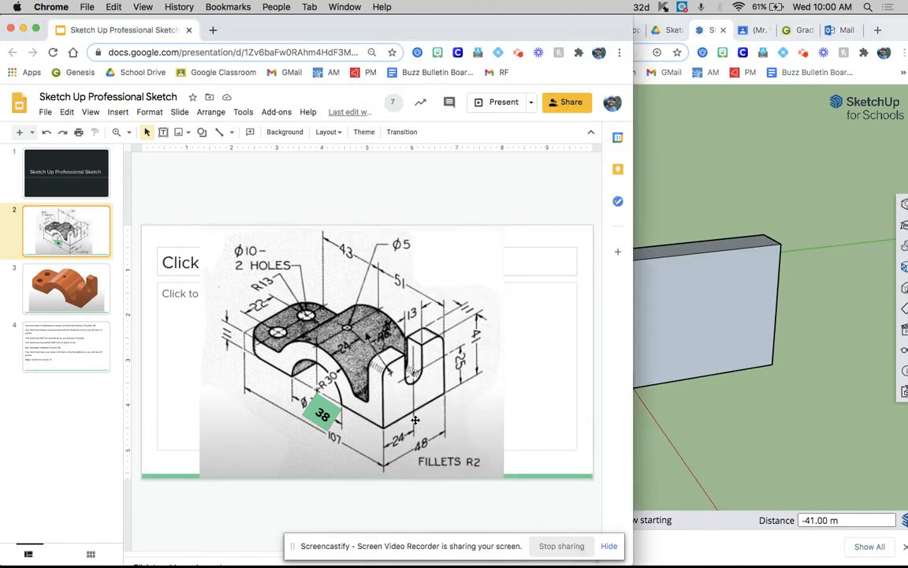
mouse_move(386, 447)
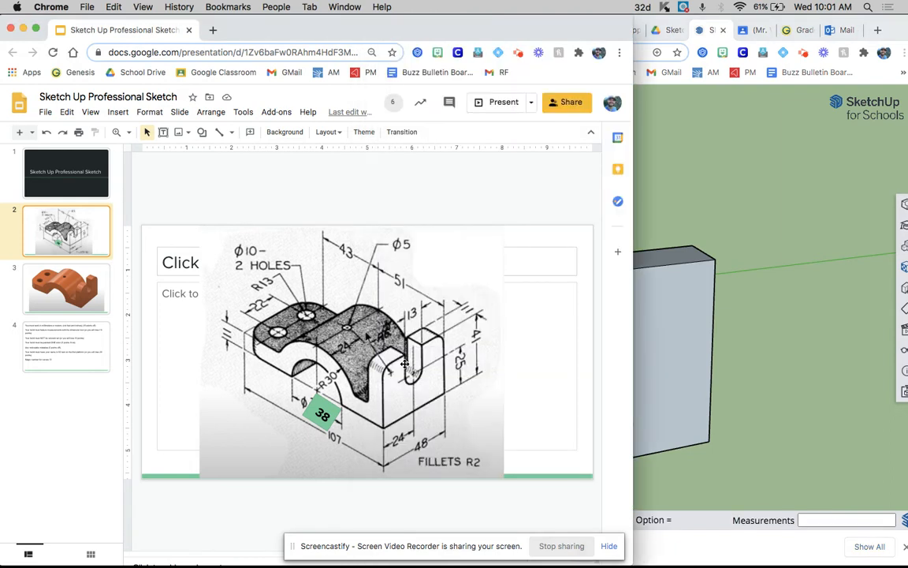
mouse_move(423, 405)
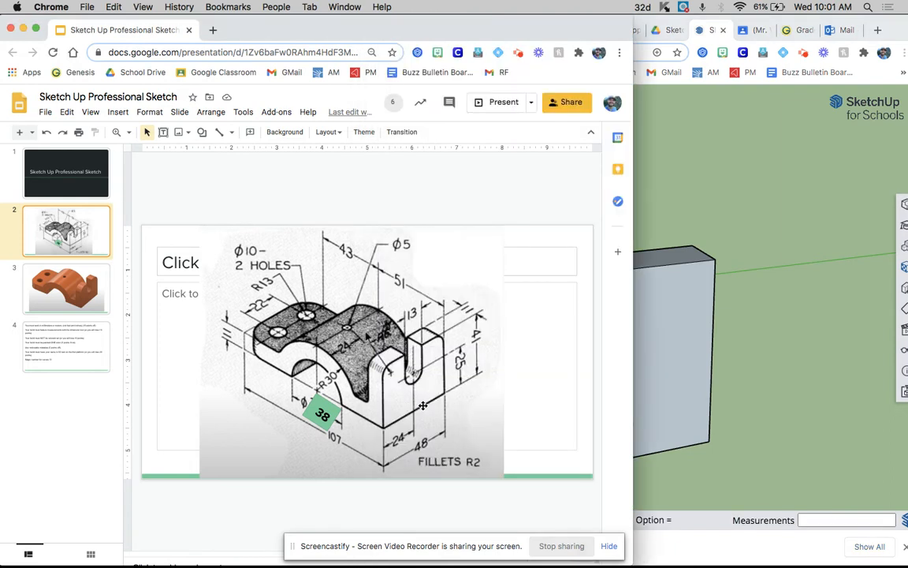
mouse_move(423, 372)
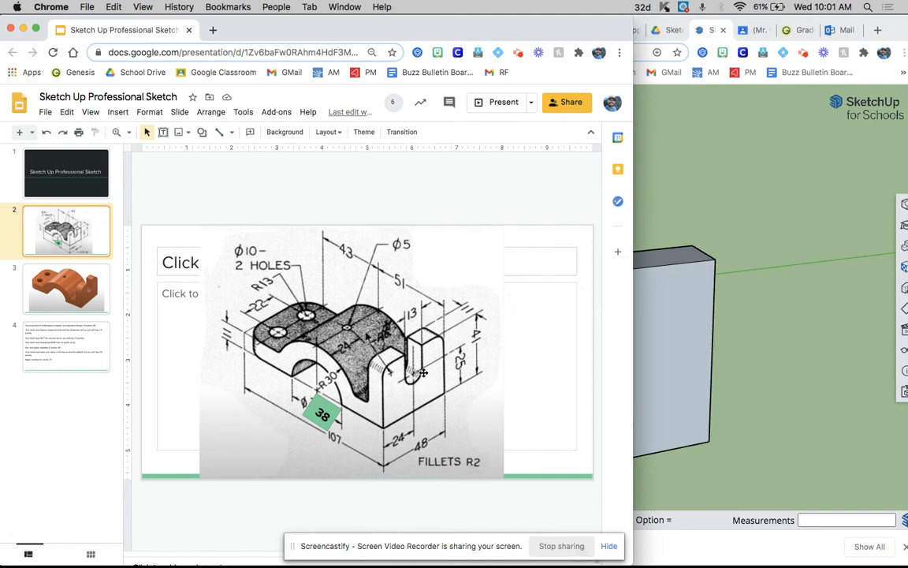
mouse_move(435, 399)
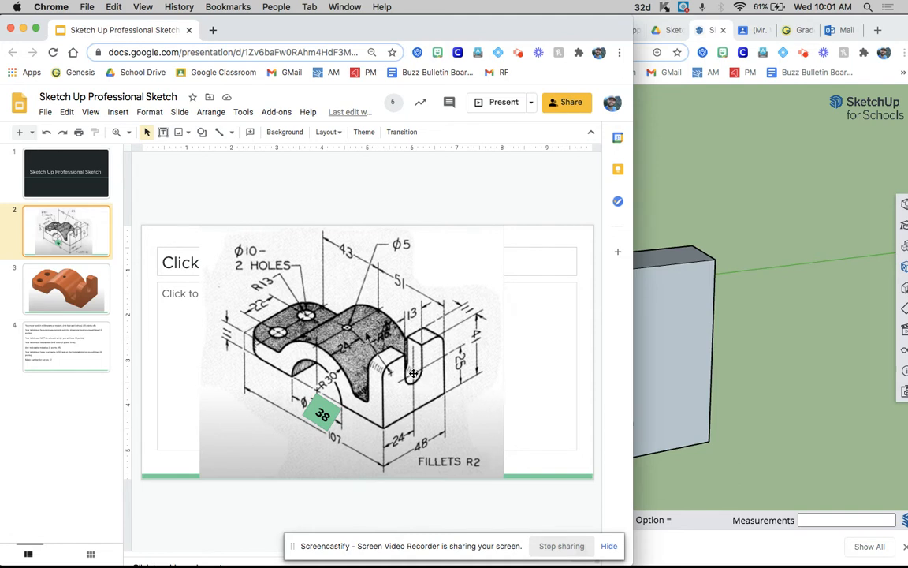
mouse_move(465, 375)
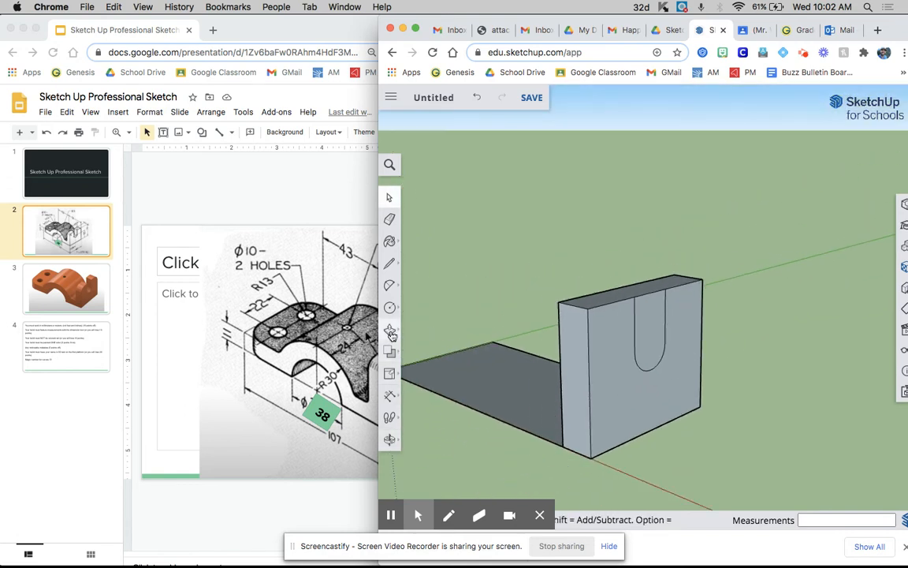
Switch to Push/Pull to push the U-slot face through the upright wall
left_click(391, 329)
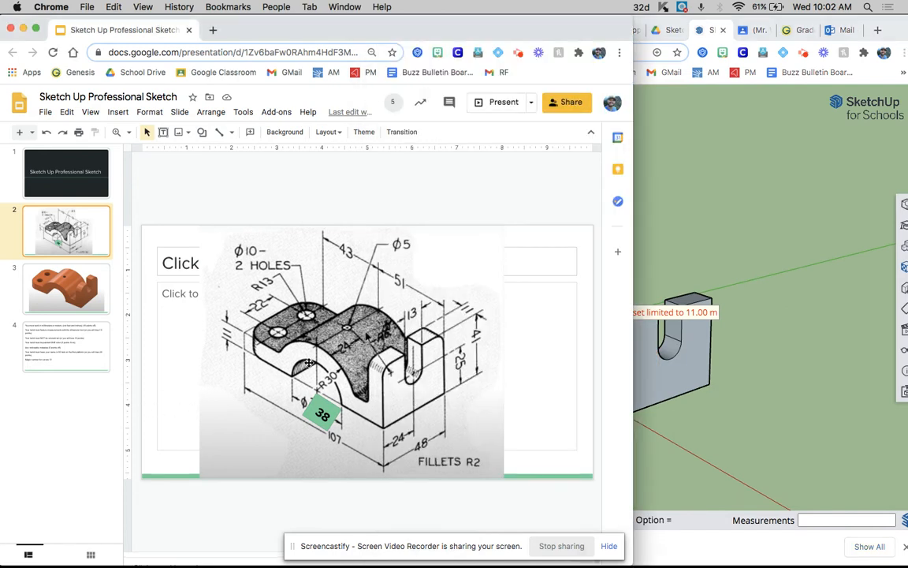
mouse_move(309, 358)
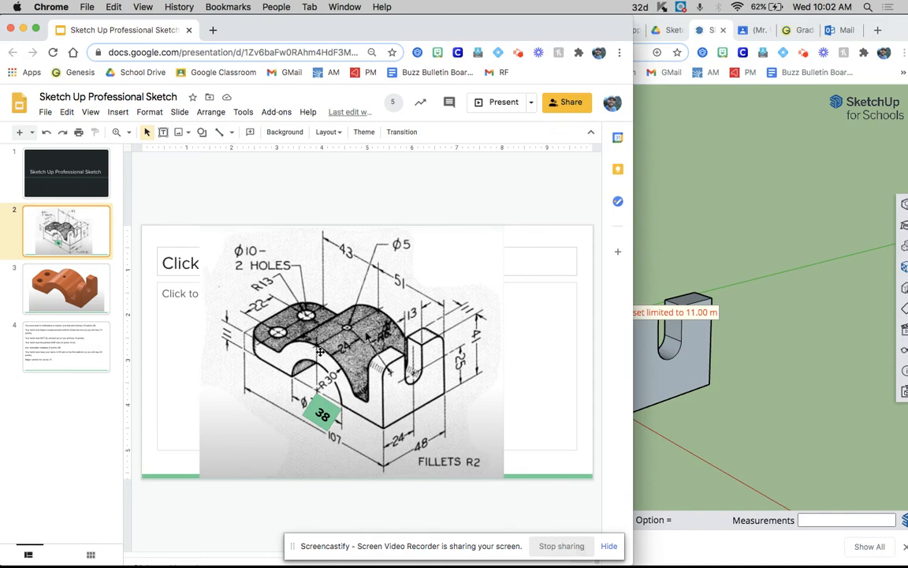
mouse_move(292, 377)
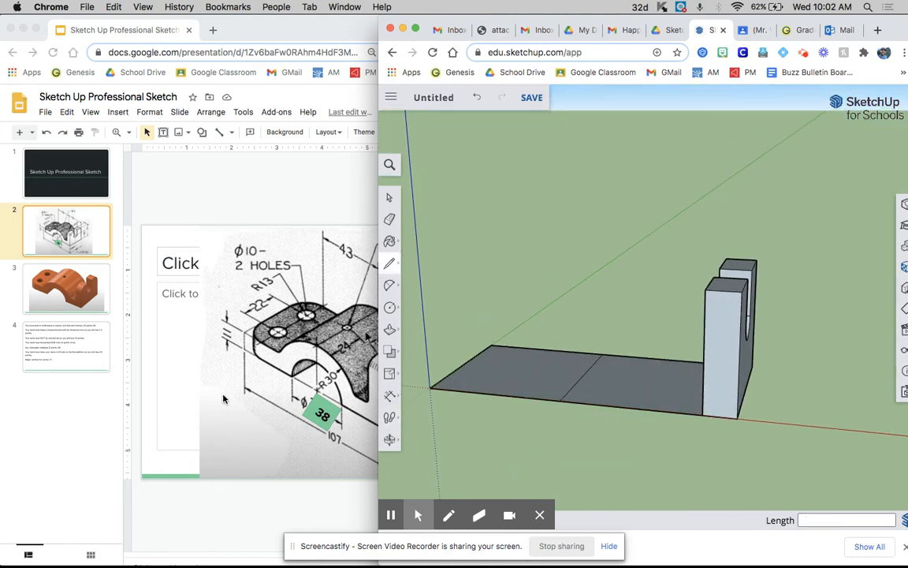
mouse_move(323, 424)
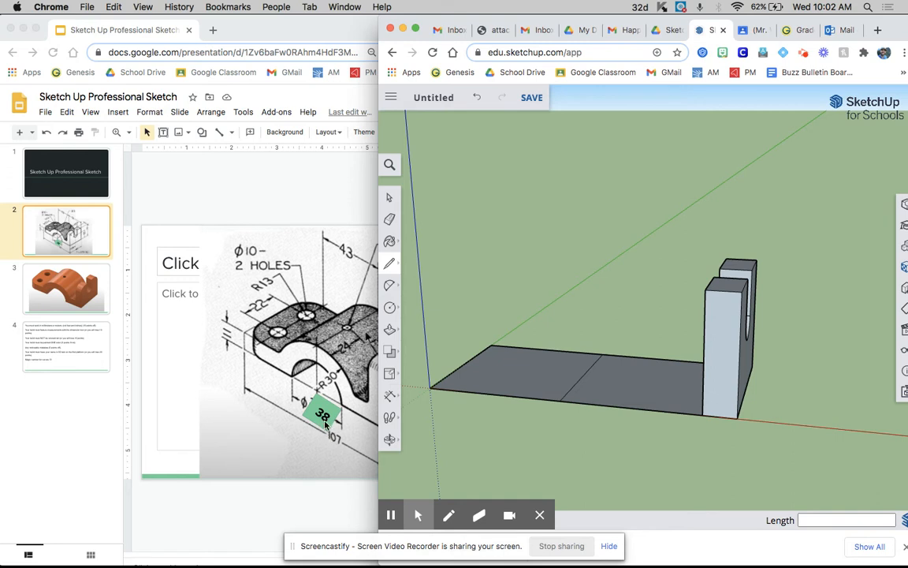
mouse_move(335, 428)
type("19")
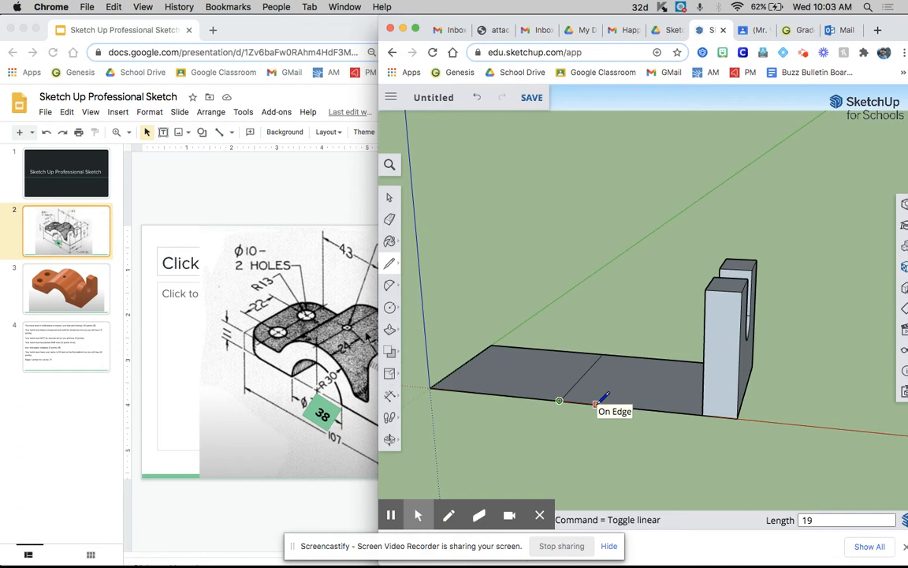
mouse_move(623, 403)
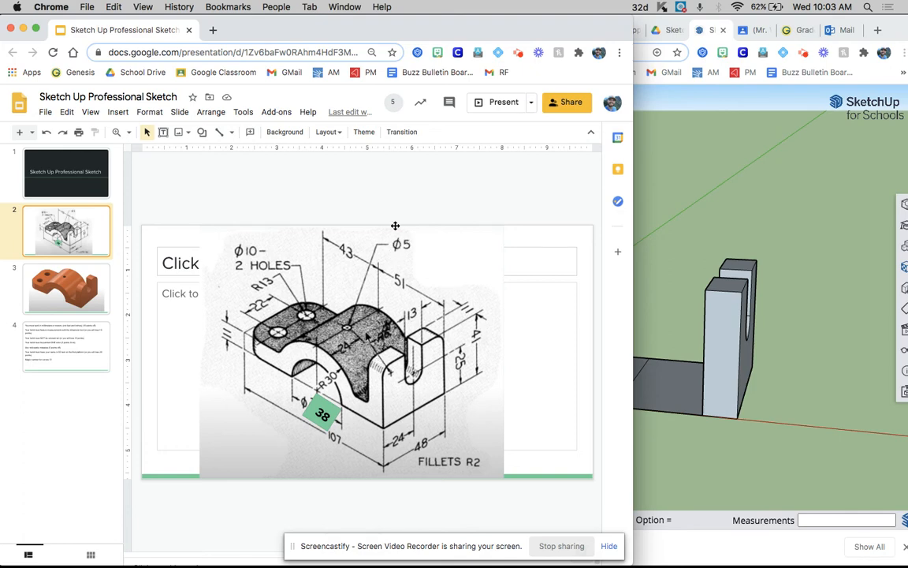
mouse_move(412, 263)
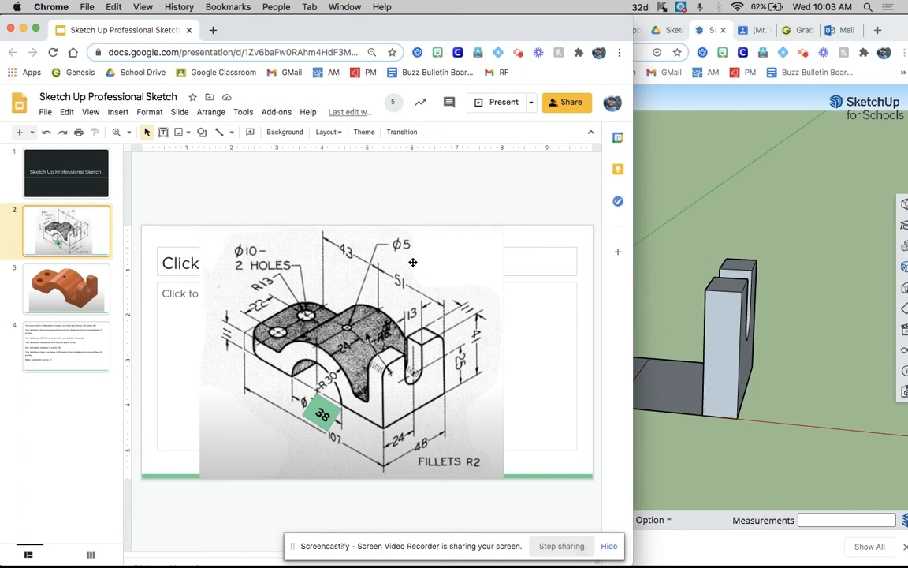
mouse_move(371, 326)
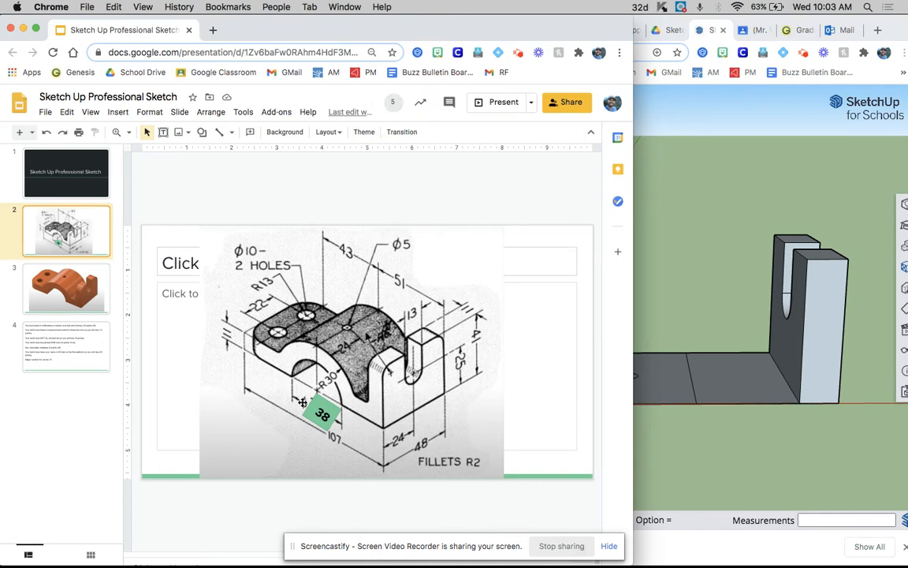
mouse_move(696, 456)
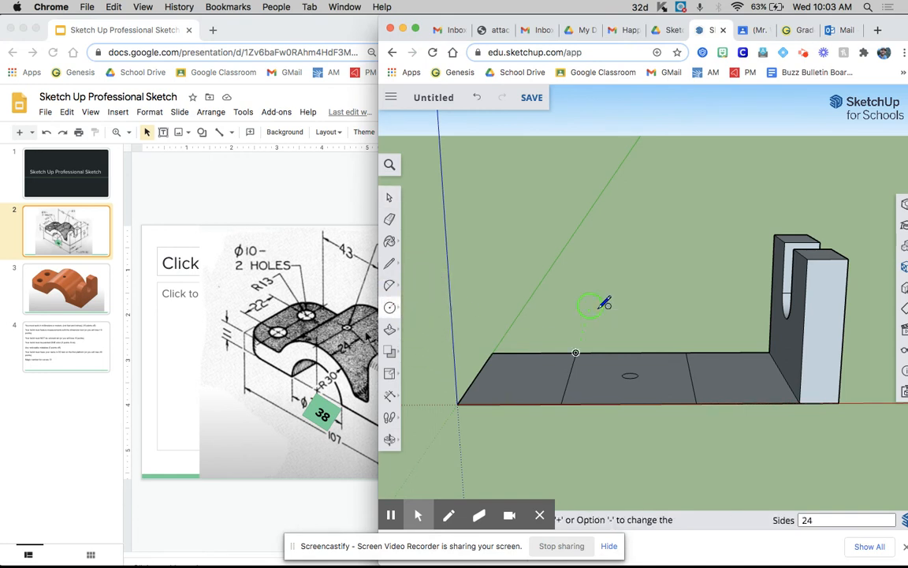
mouse_move(630, 402)
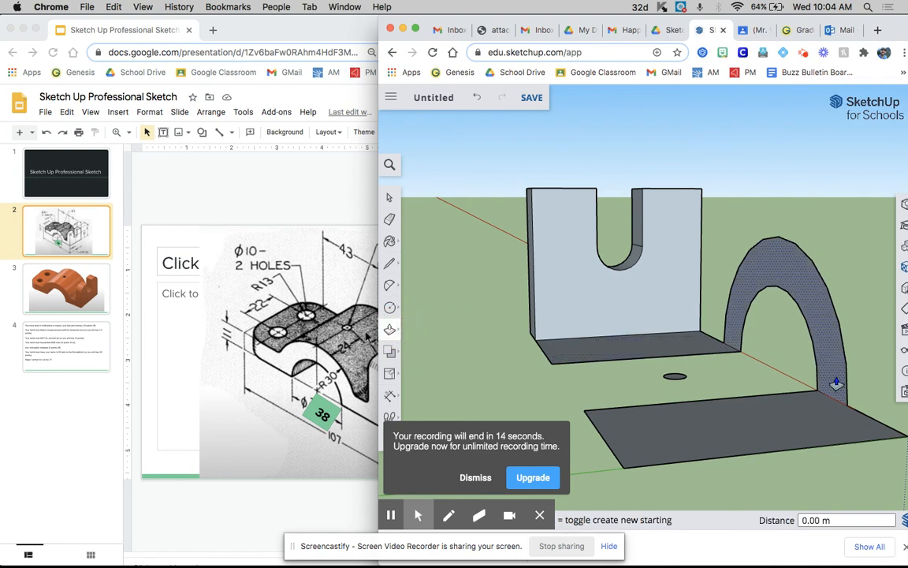
Pull the semicircular arch face 48 units across the base plate
left_click_drag(835, 382, 590, 424)
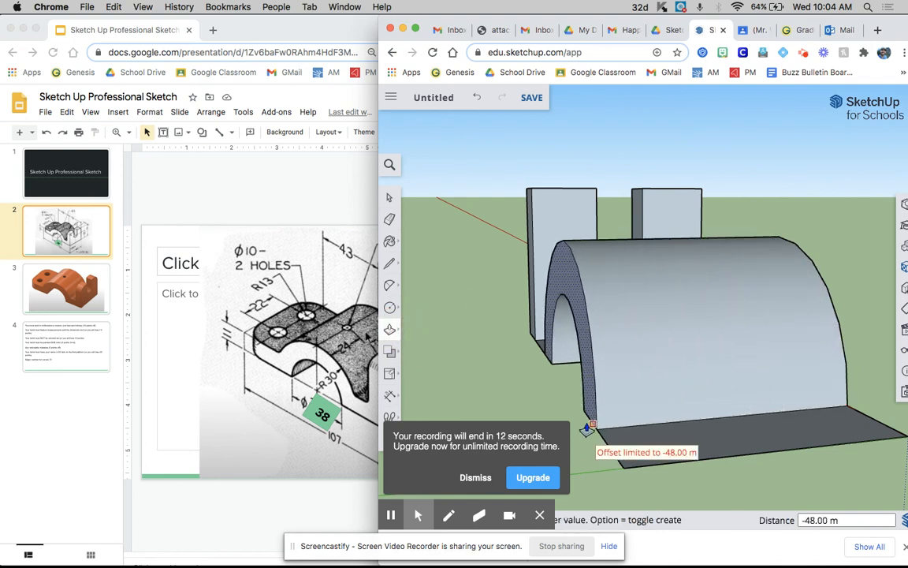